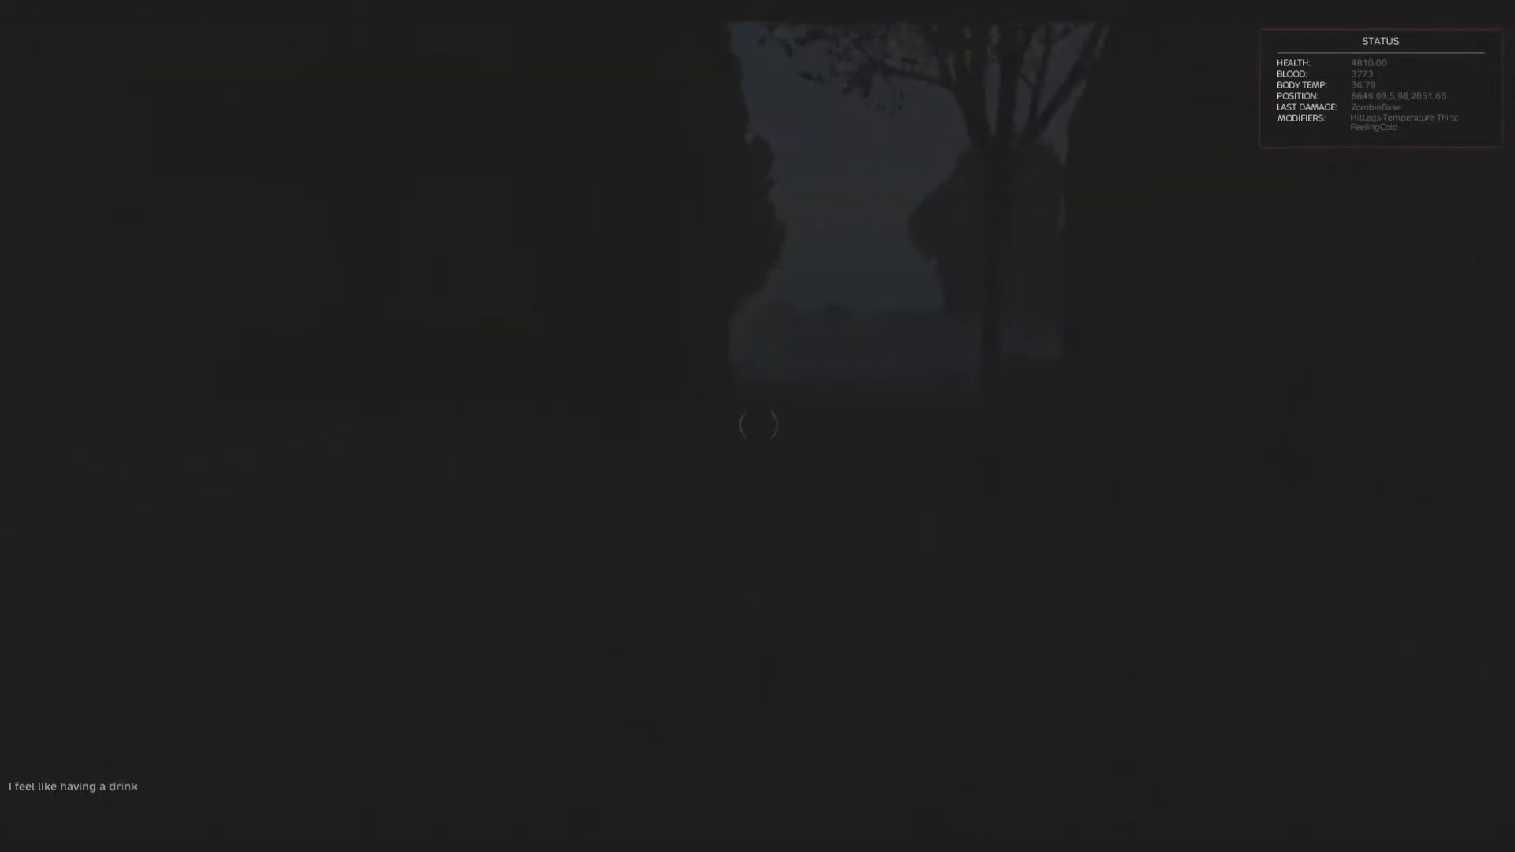
pyautogui.press('tab')
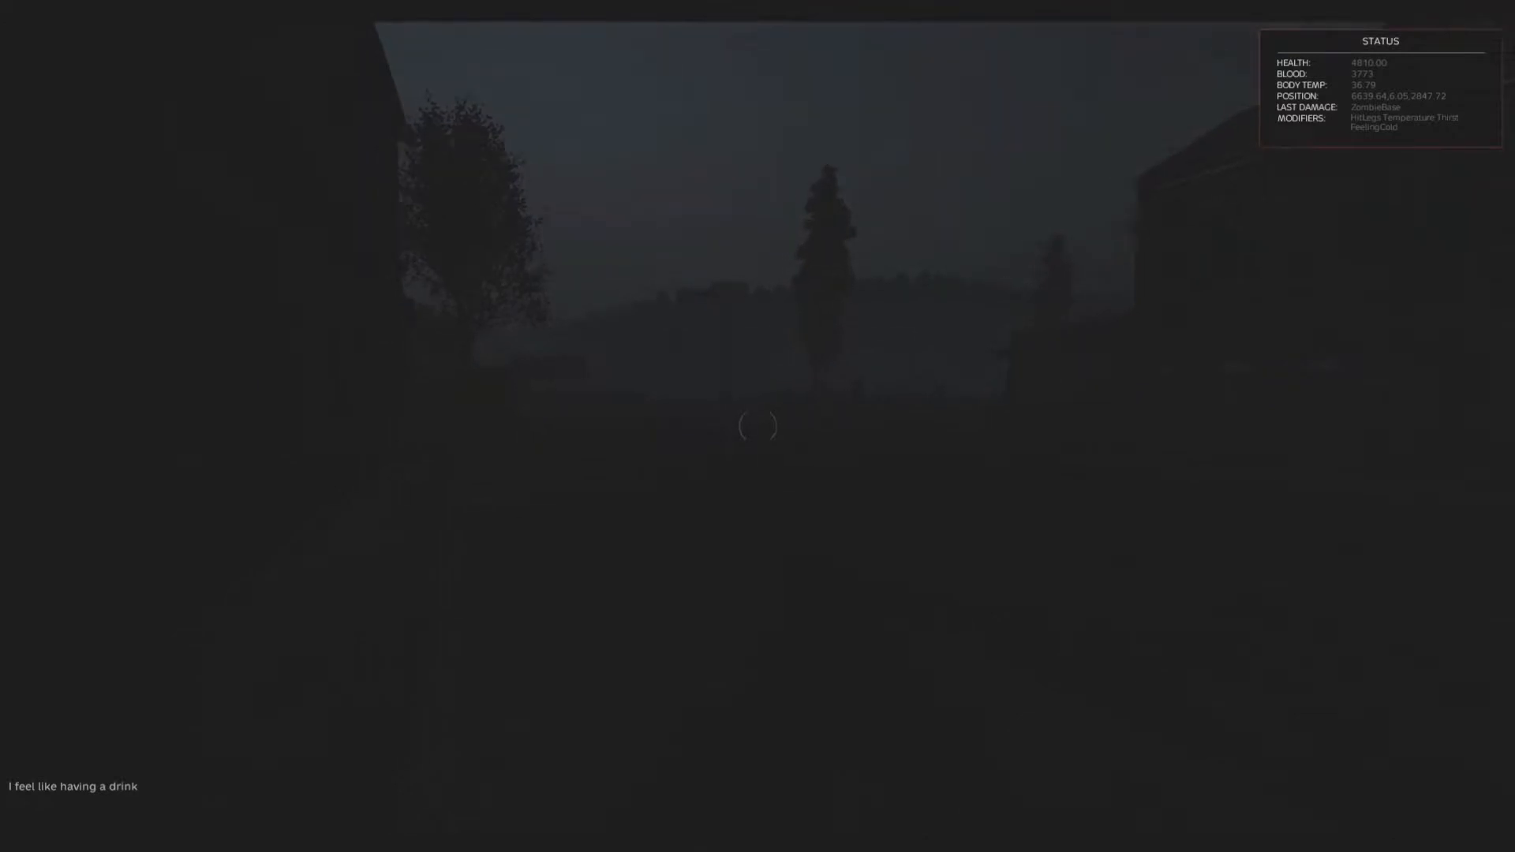
pyautogui.moveTo(757, 426)
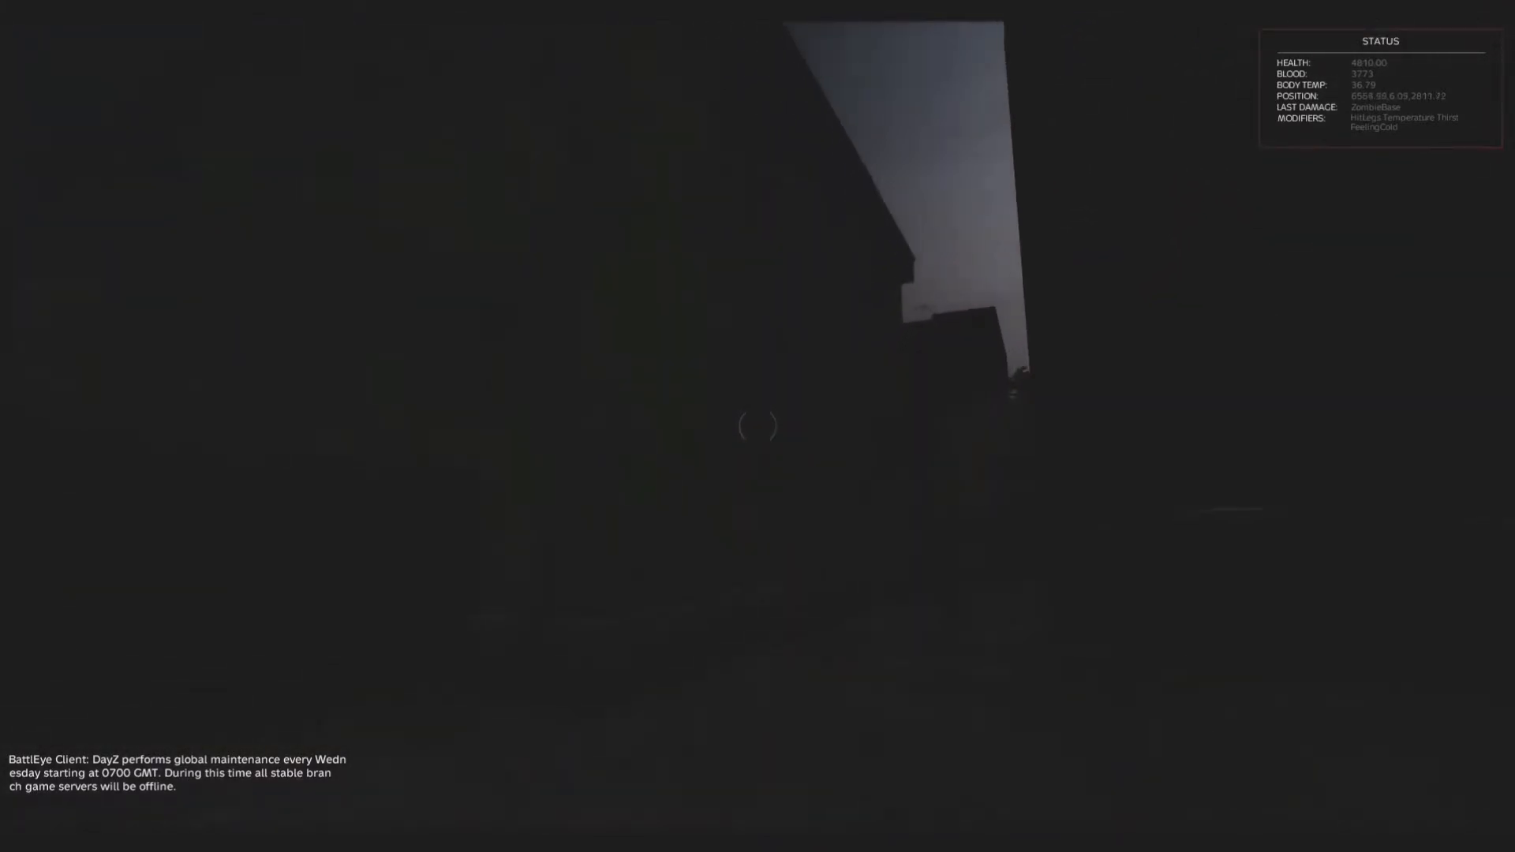
pyautogui.moveTo(757, 426)
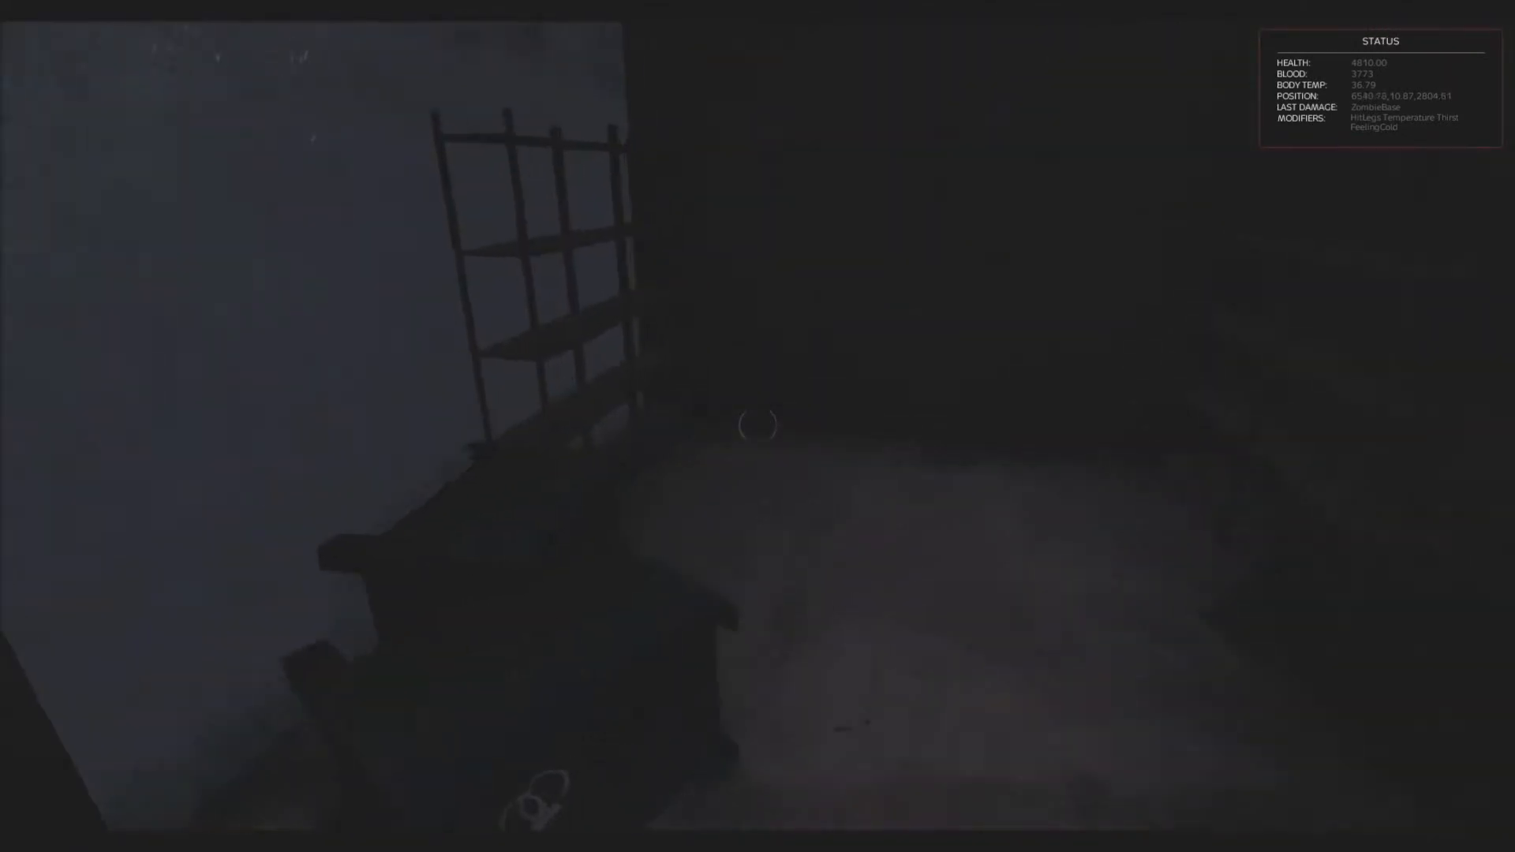
pyautogui.press('tab')
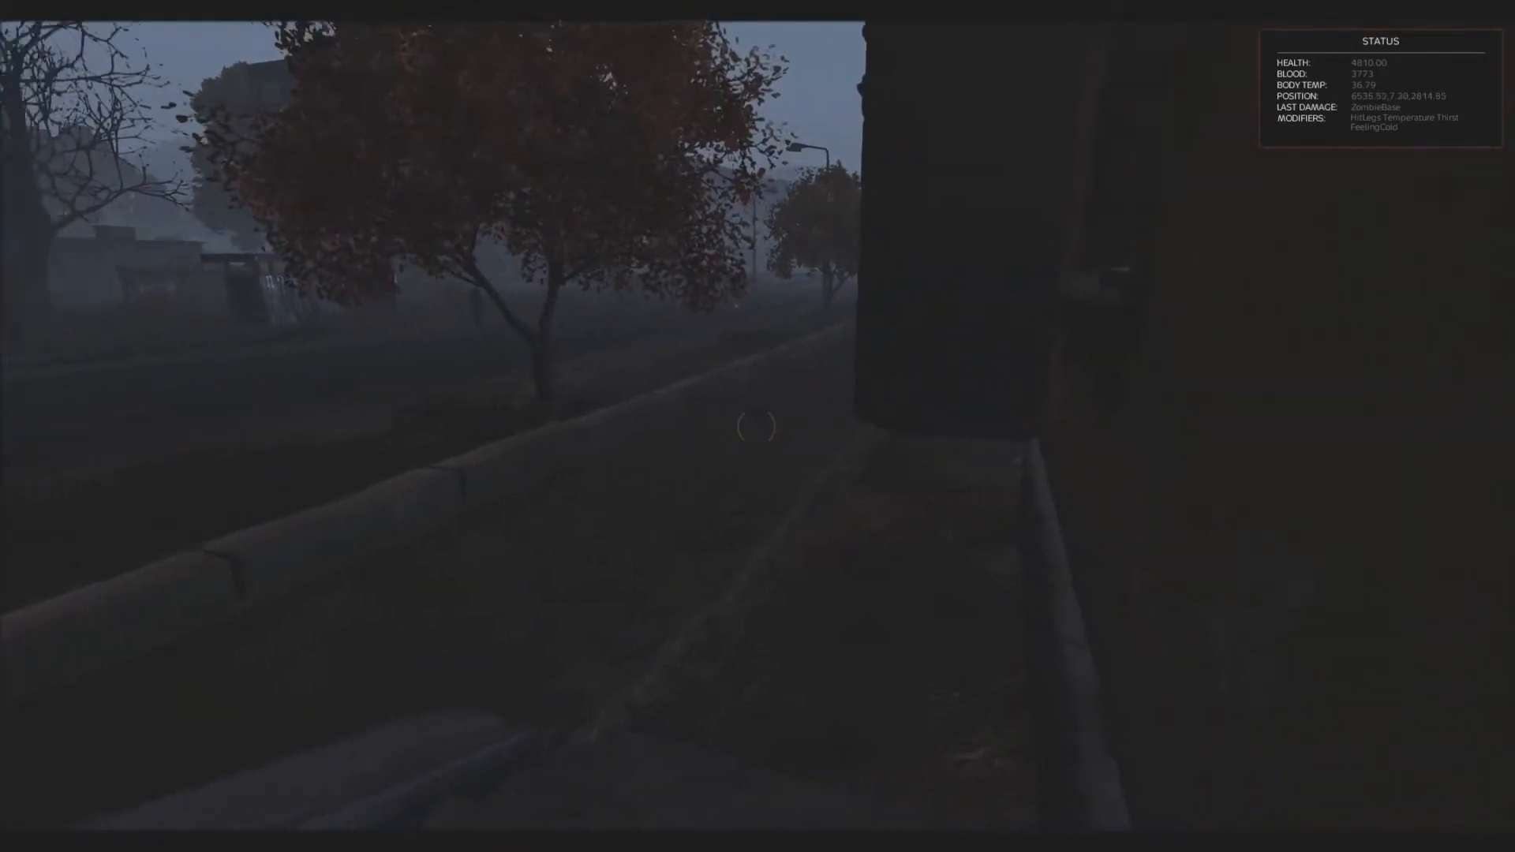
pyautogui.moveTo(758, 426)
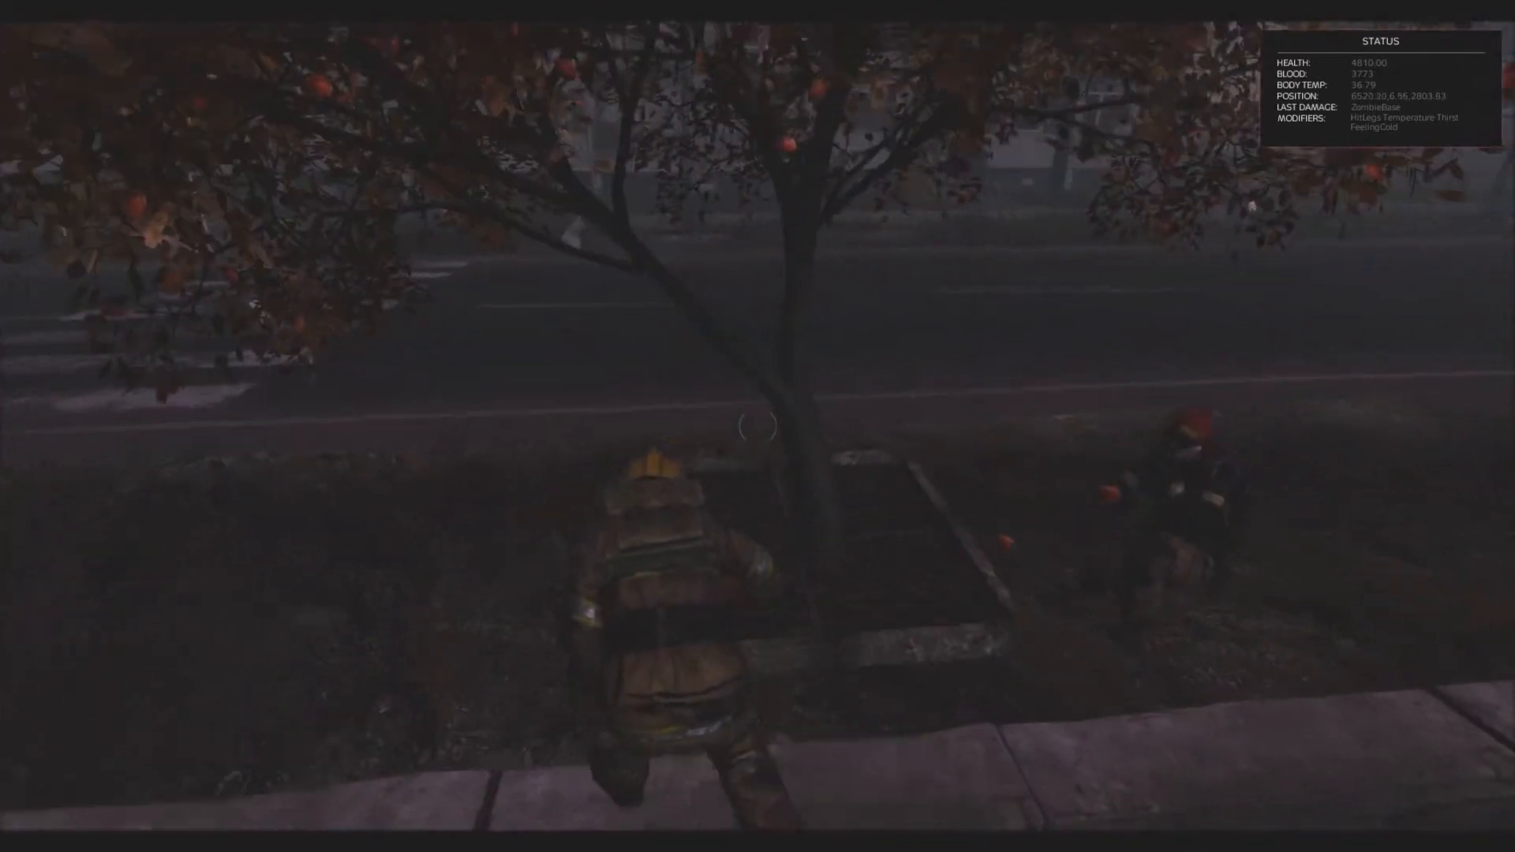
pyautogui.moveTo(757, 426)
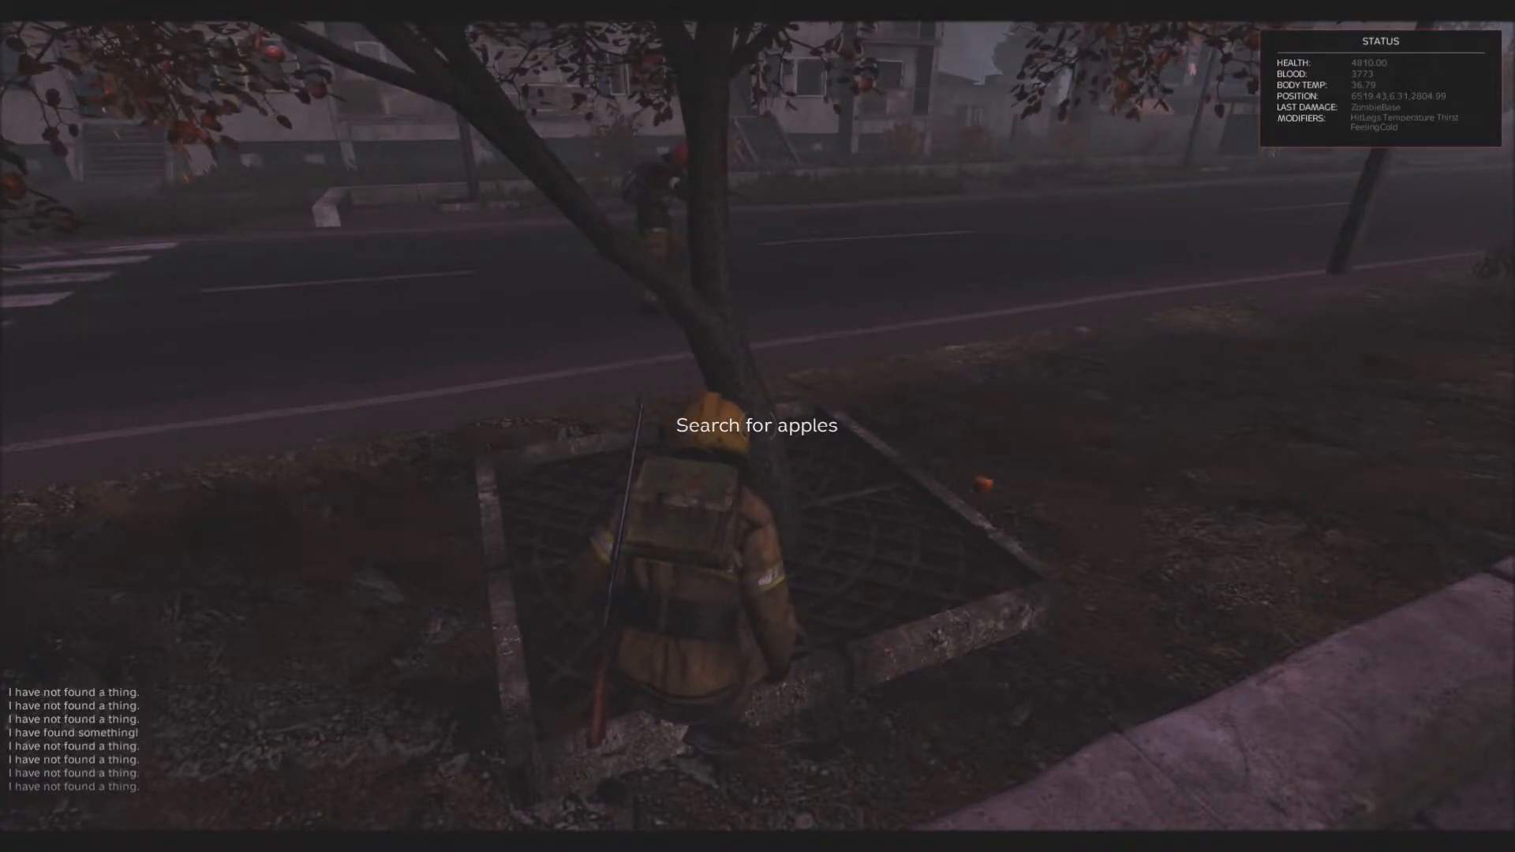
pyautogui.press('tab')
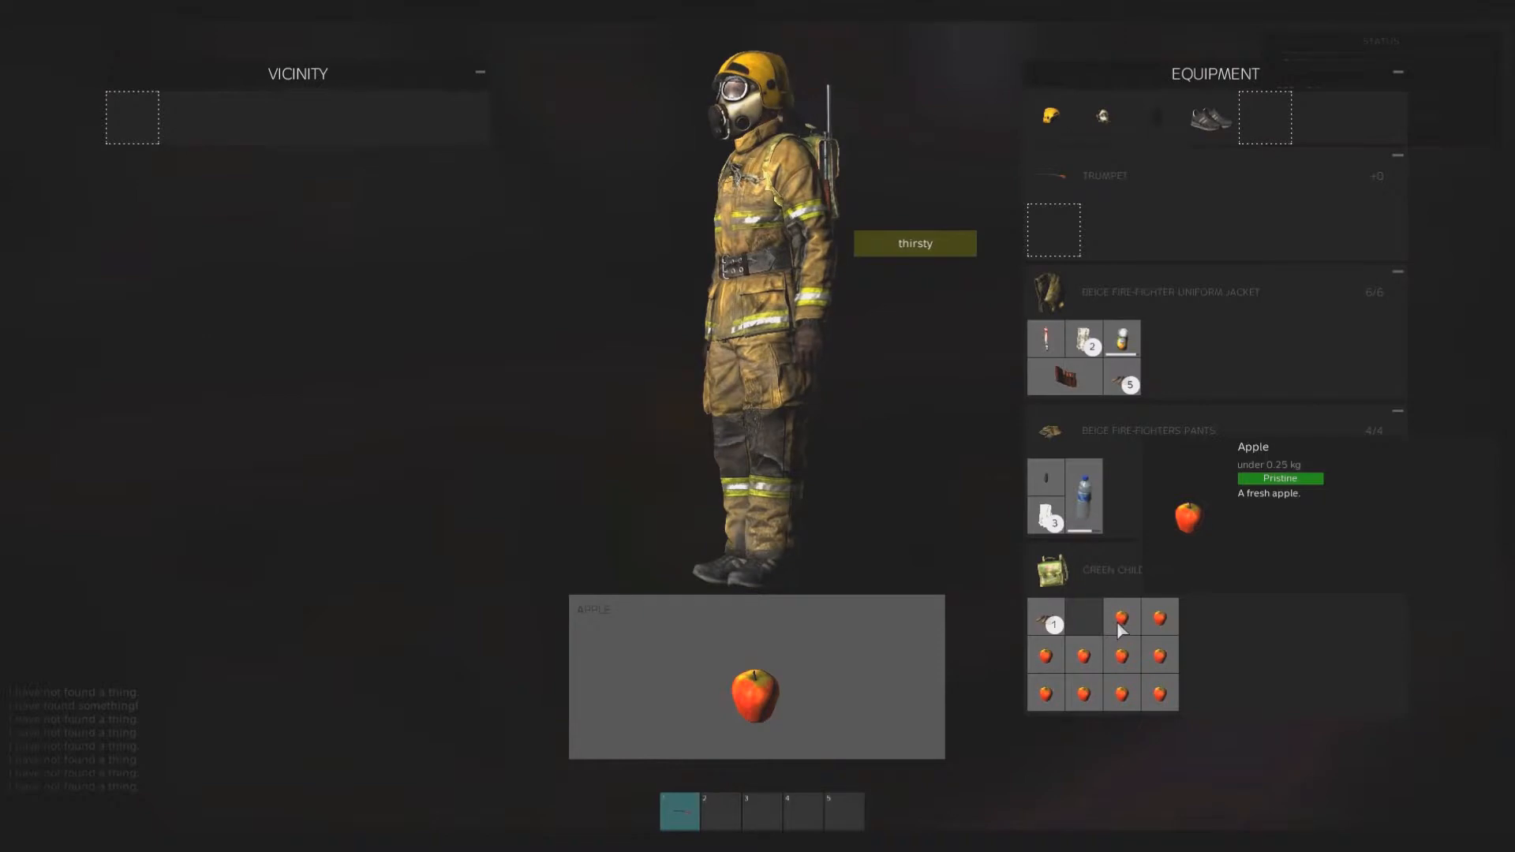
pyautogui.moveTo(1121, 367)
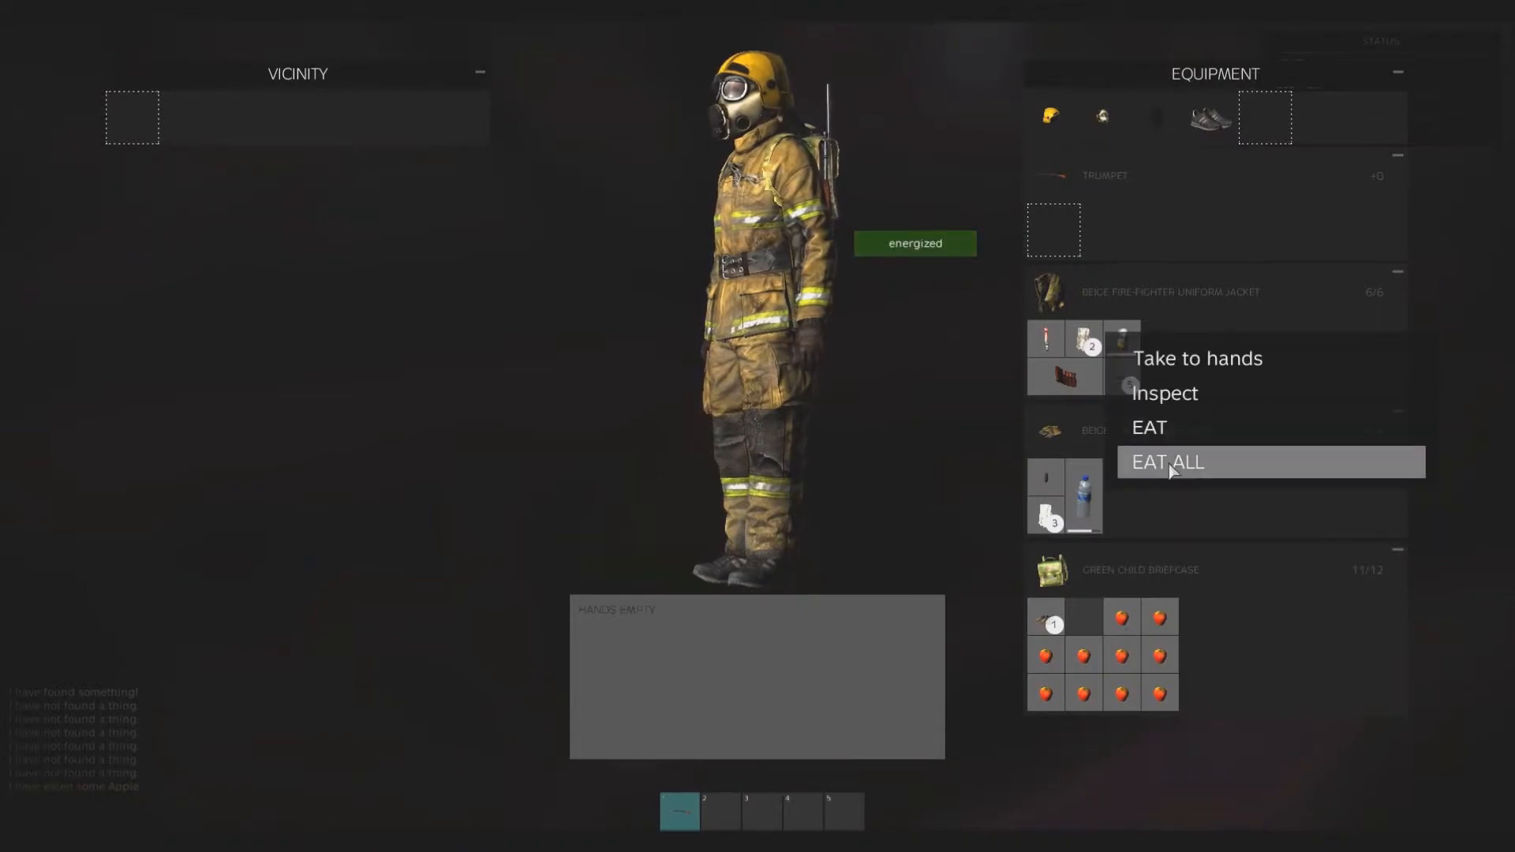
pyautogui.click(1166, 463)
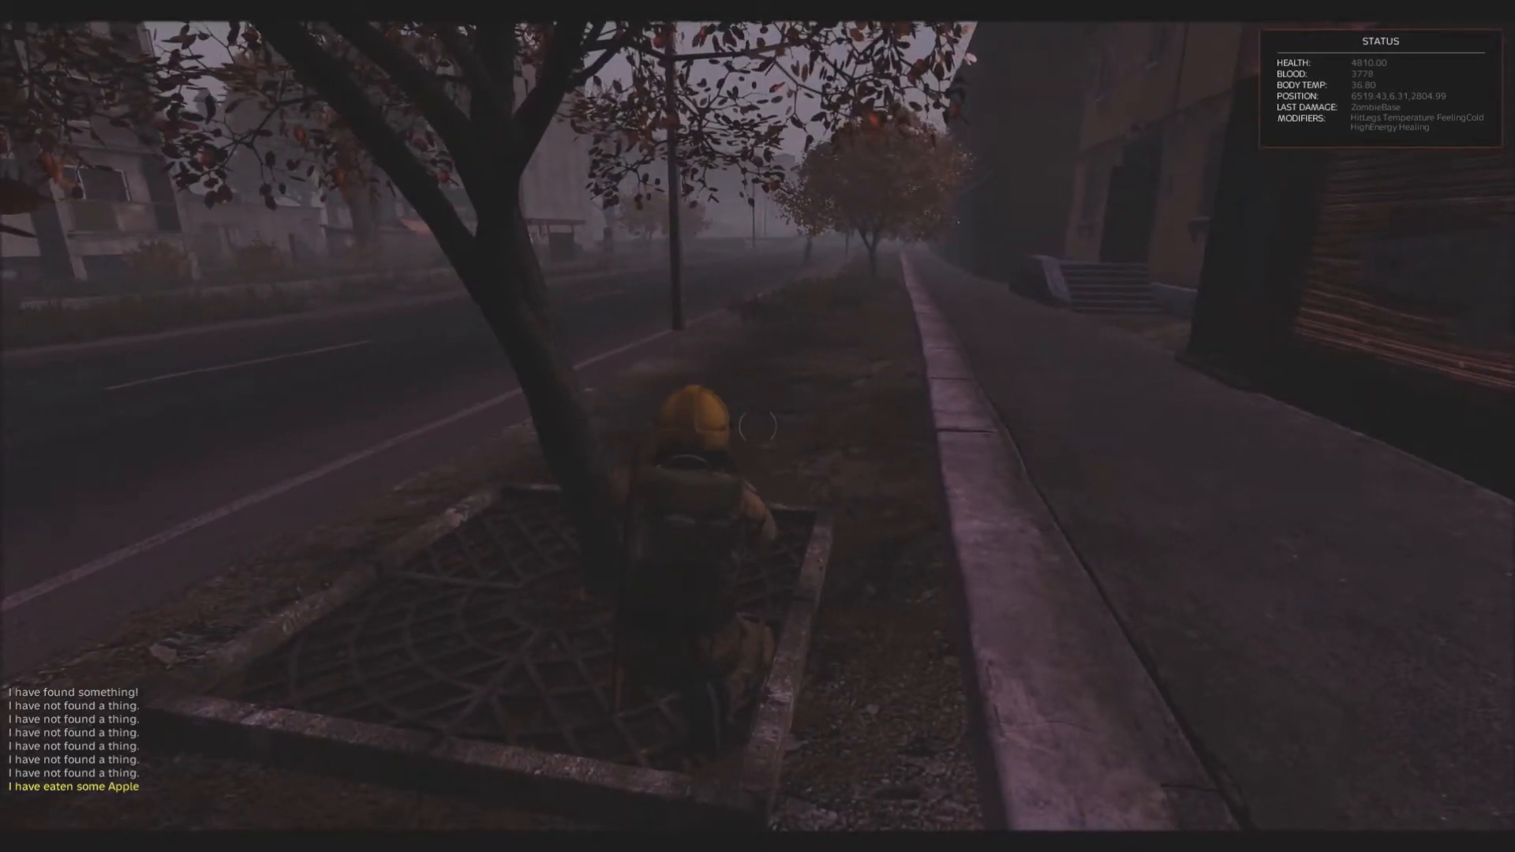
pyautogui.press('tab')
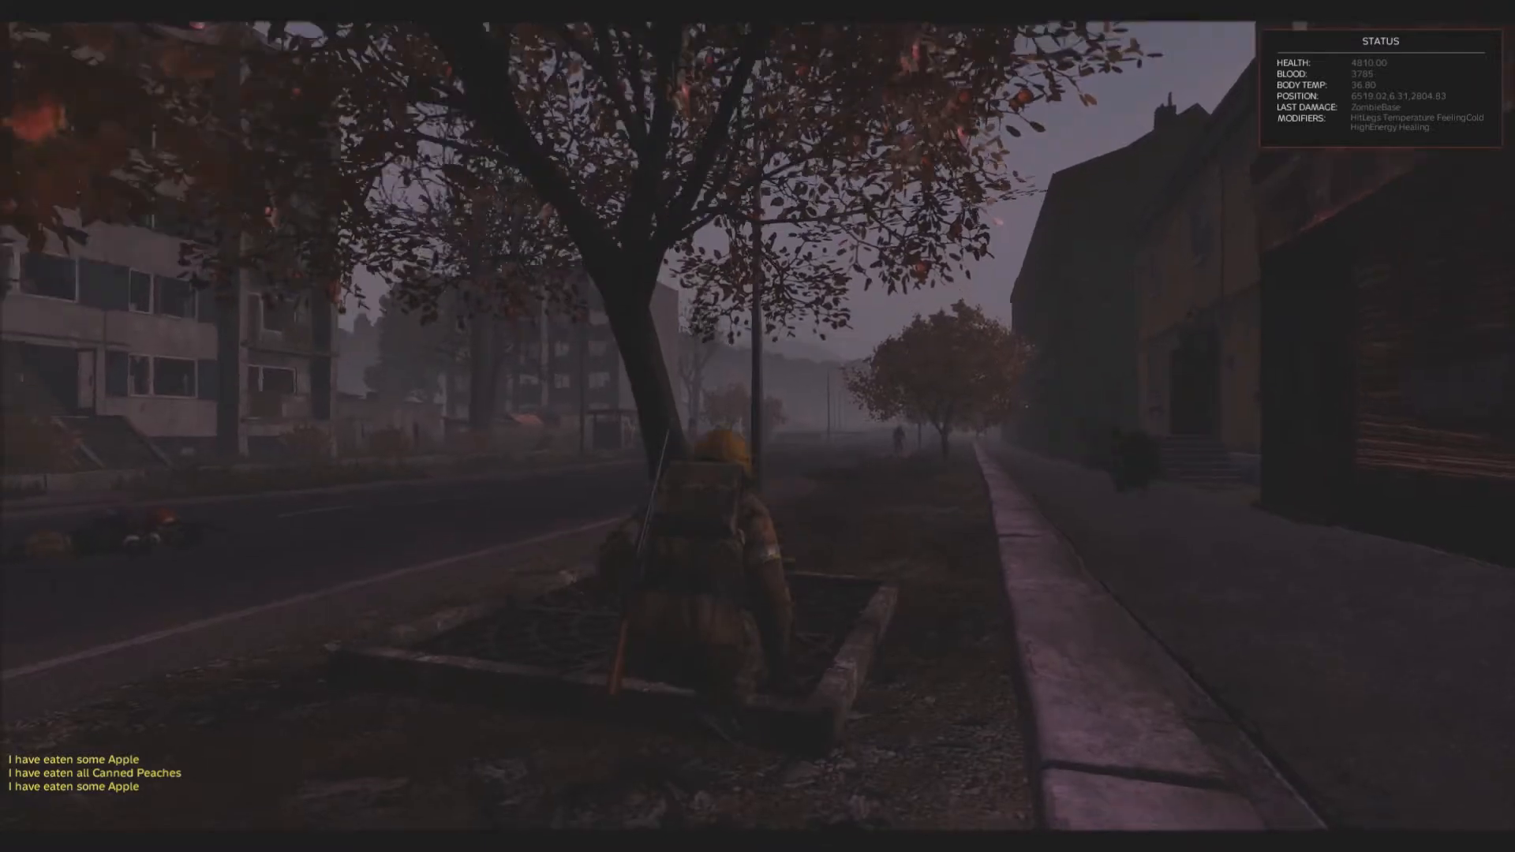
pyautogui.press('tab')
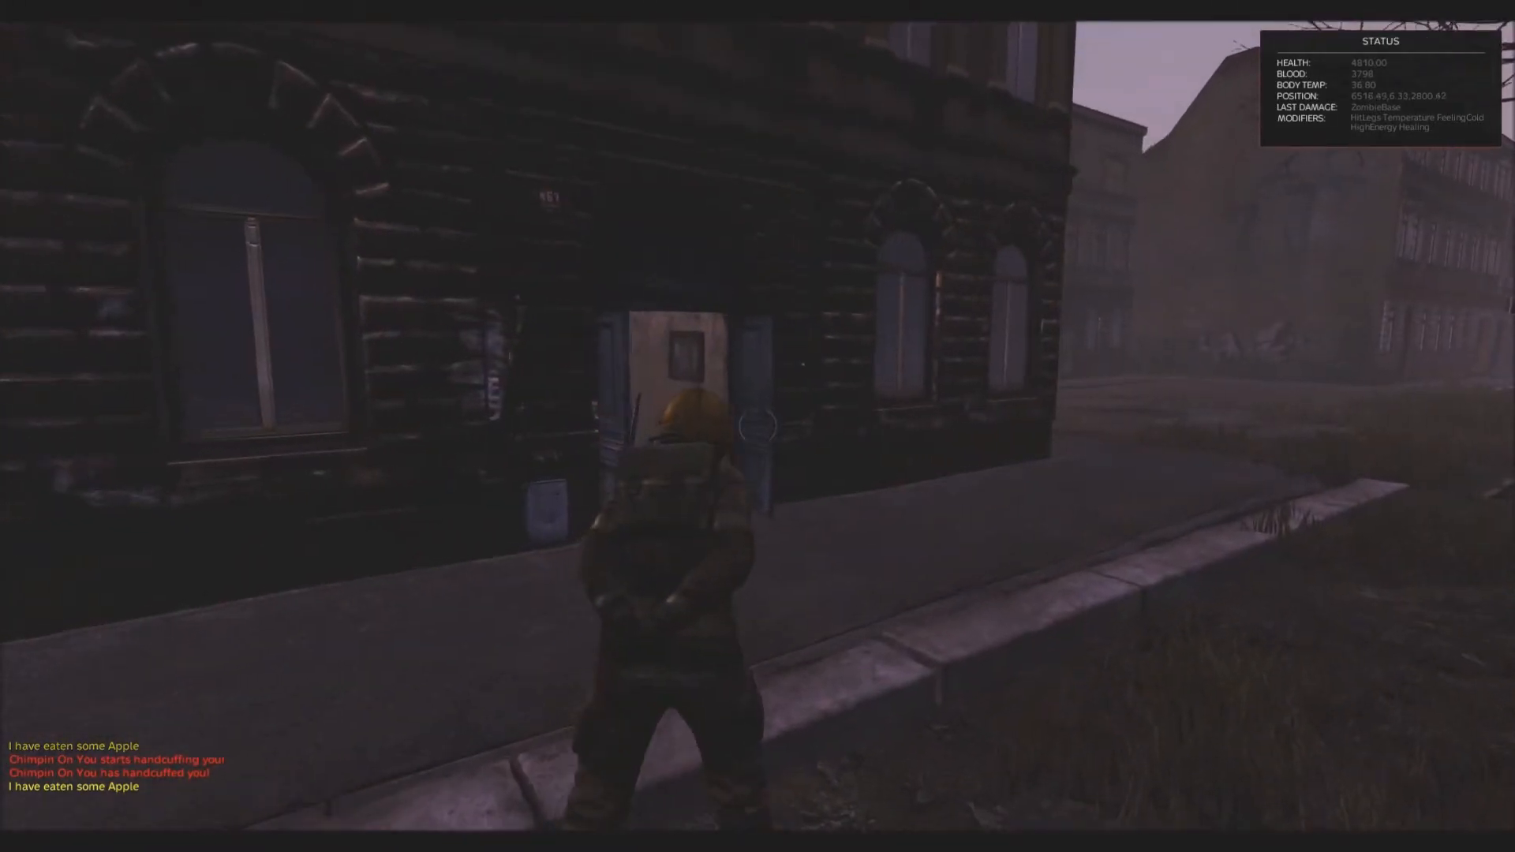
pyautogui.press('w')
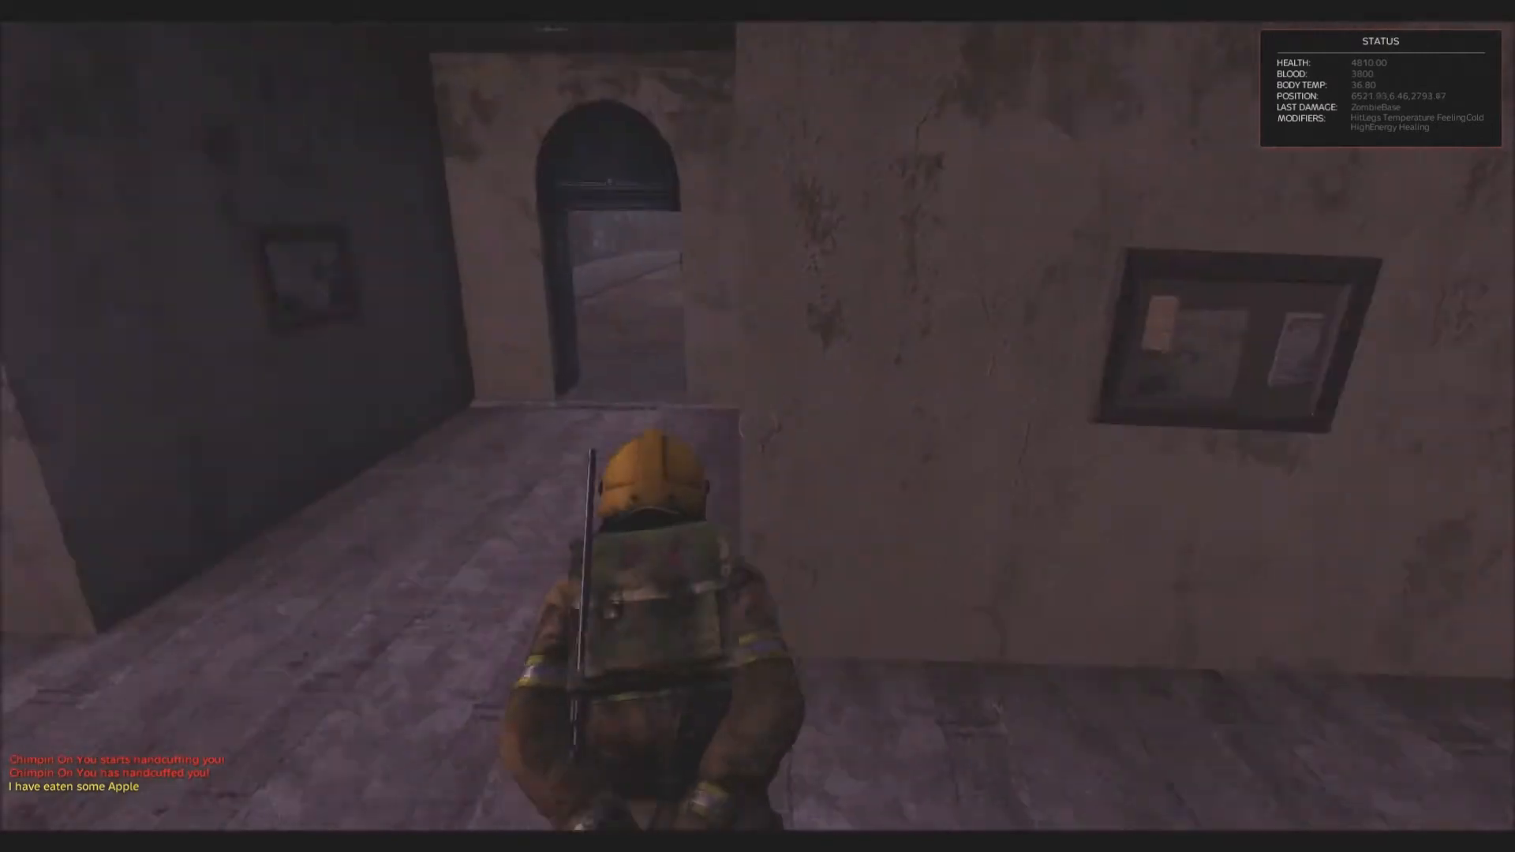
pyautogui.press('w')
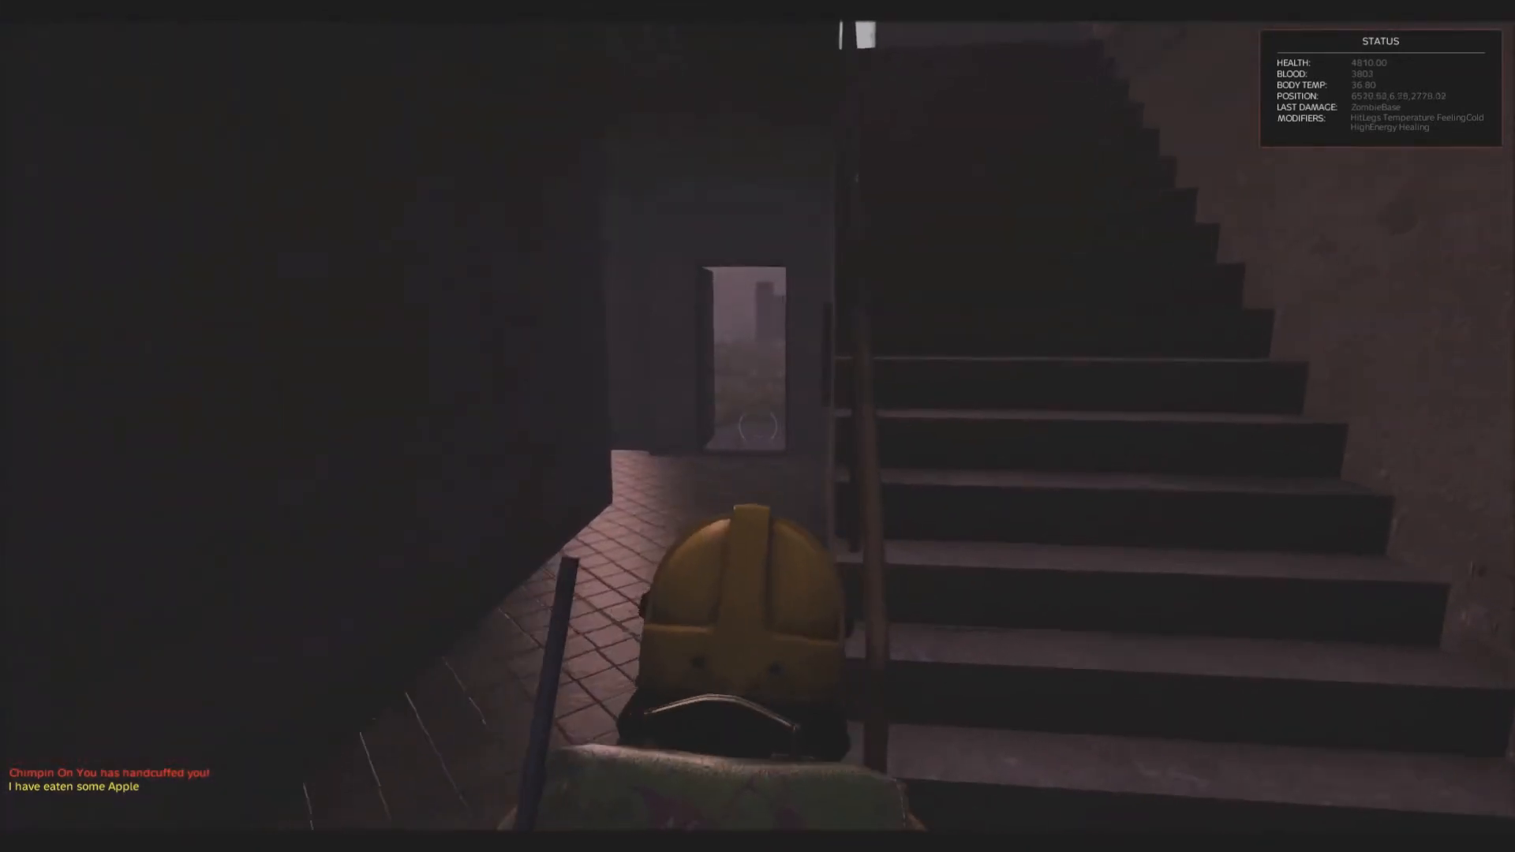
pyautogui.moveTo(758, 426)
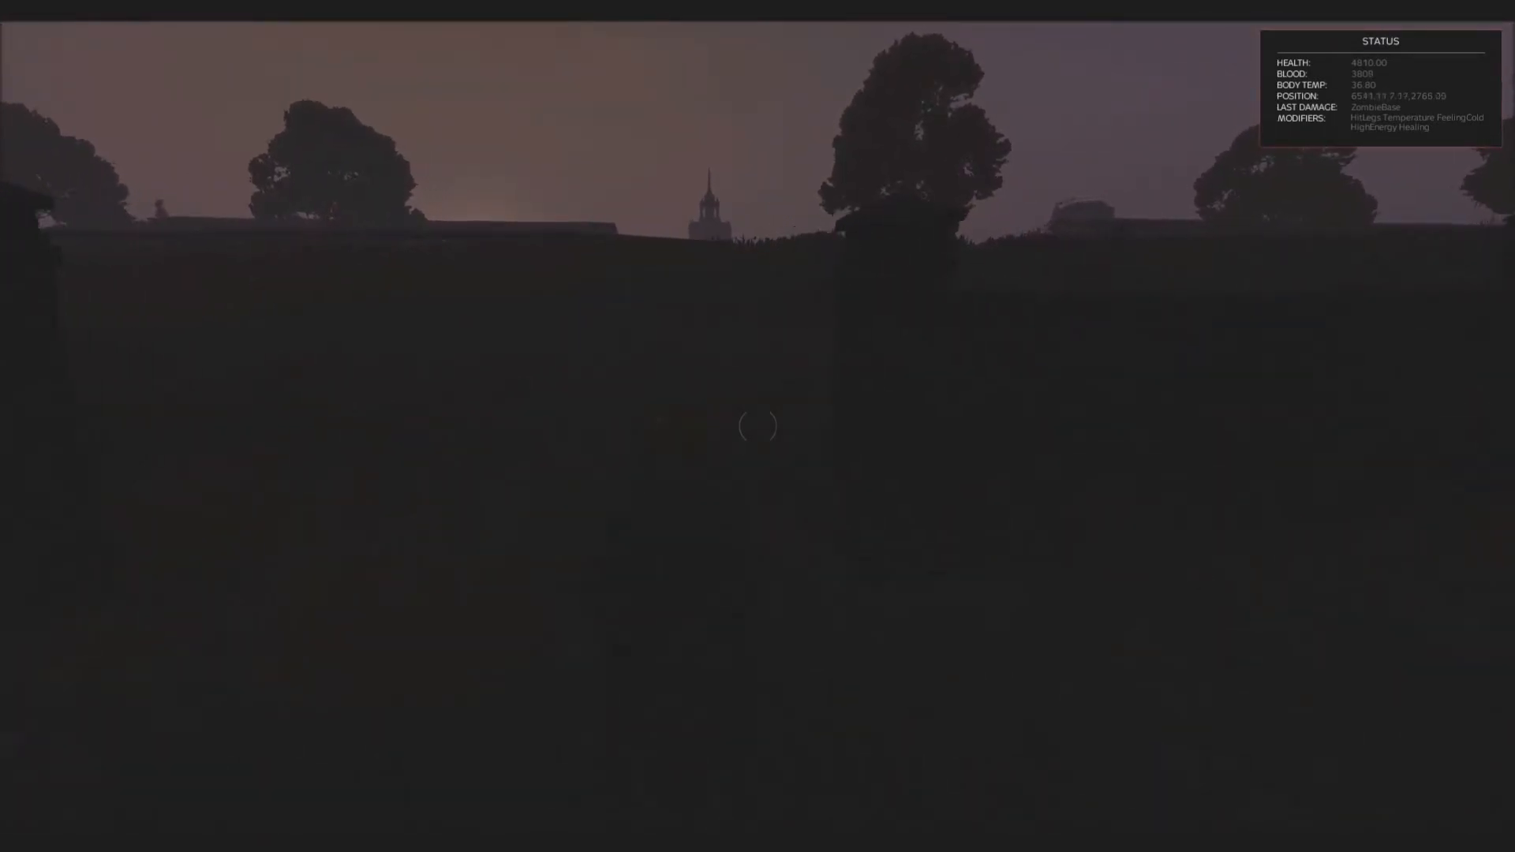
pyautogui.moveTo(758, 426)
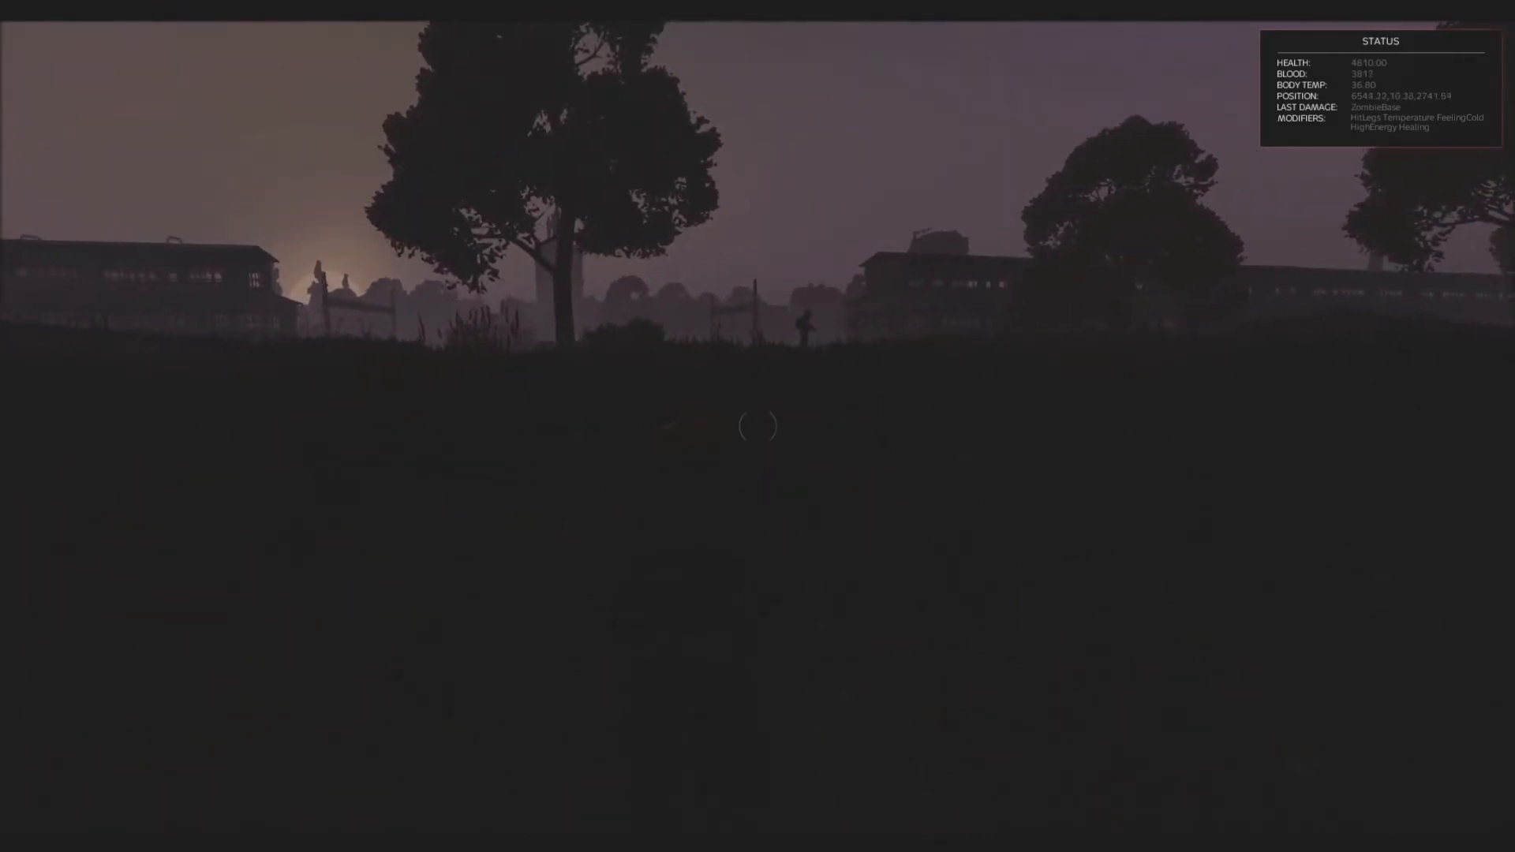
pyautogui.moveTo(758, 427)
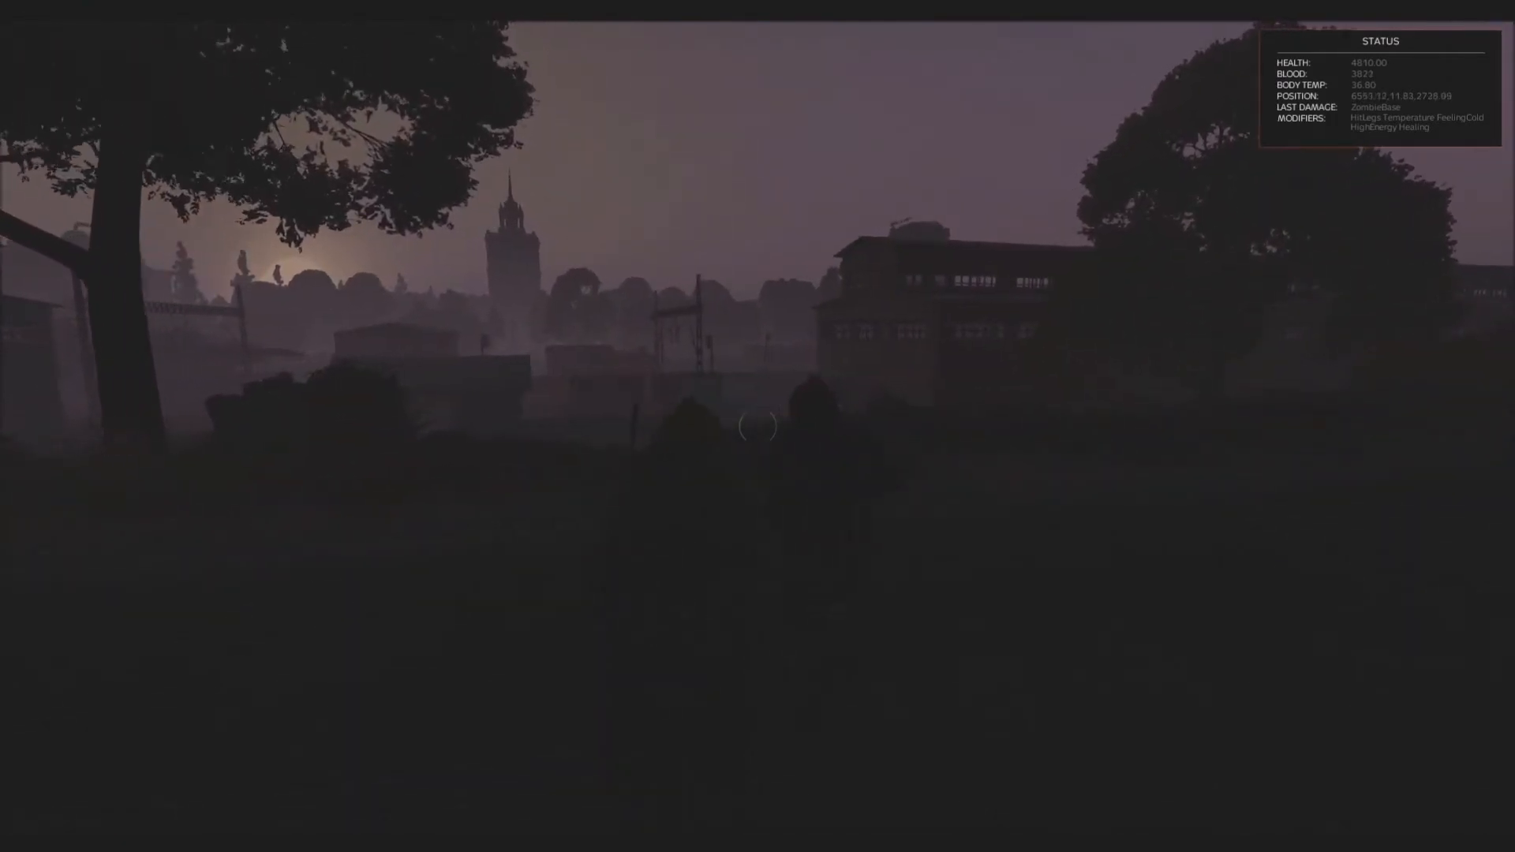
pyautogui.moveTo(758, 426)
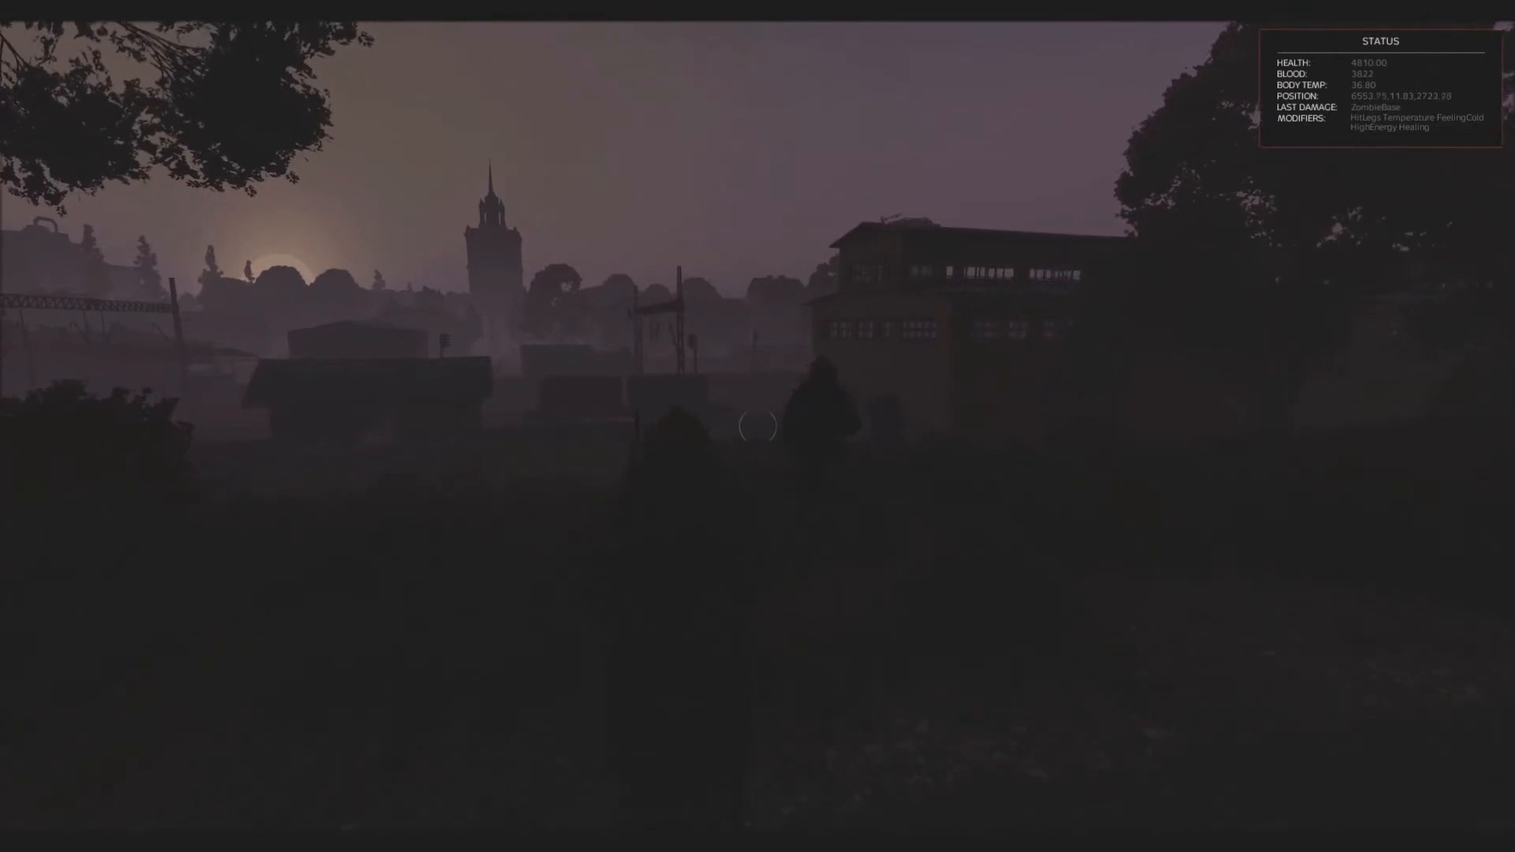